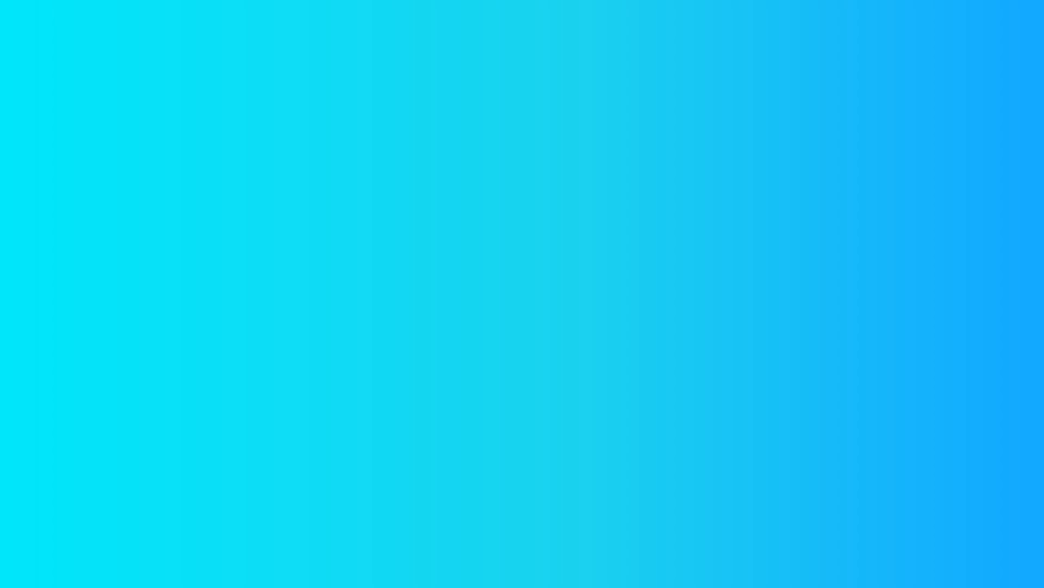
{"action": "type", "text": "Normal rules"}
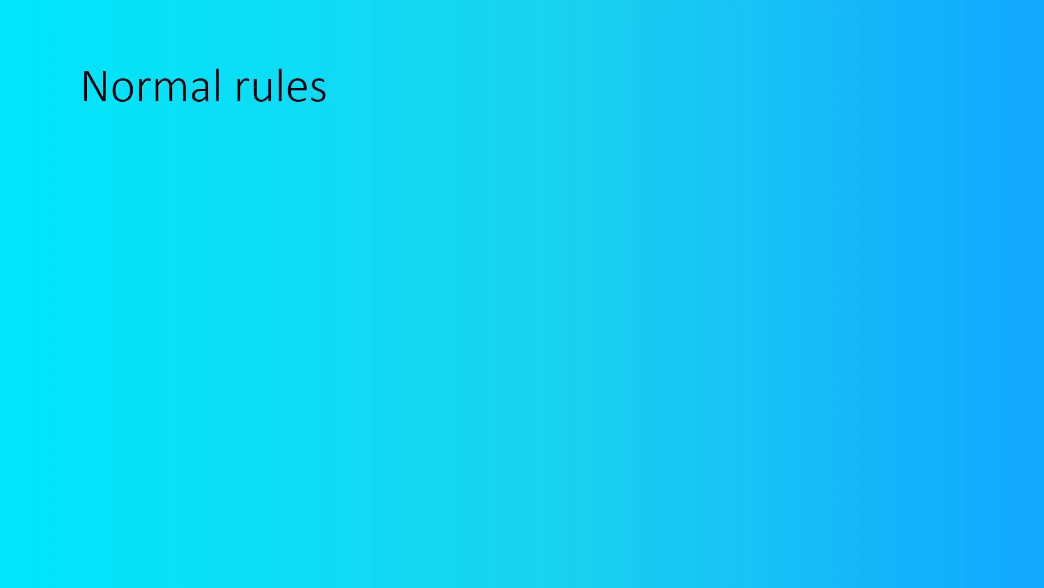
{"action": "type", "text": "Normal Ground Rules I must follow"}
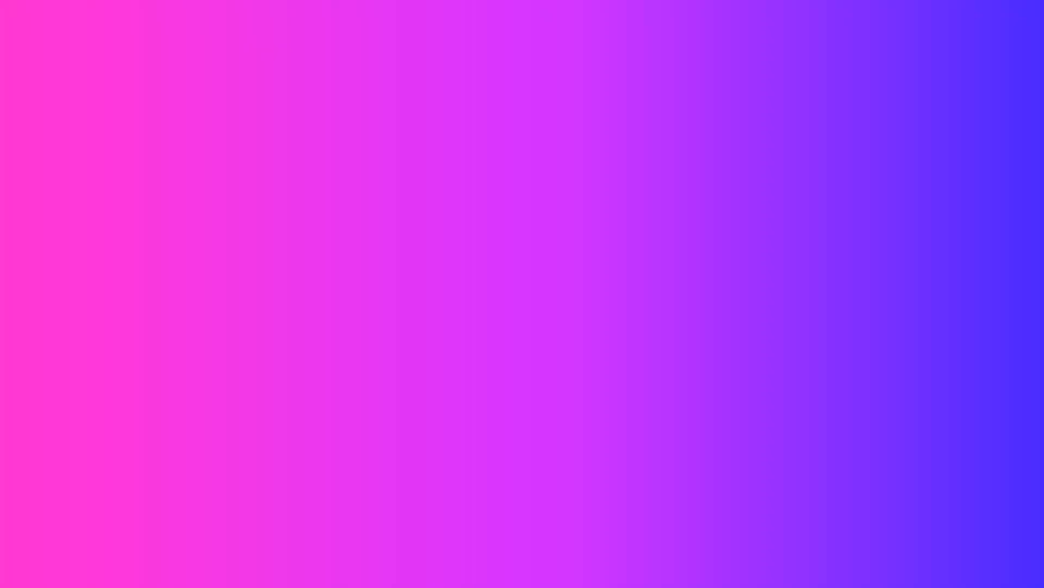
{"action": "type", "text": "NEW rules"}
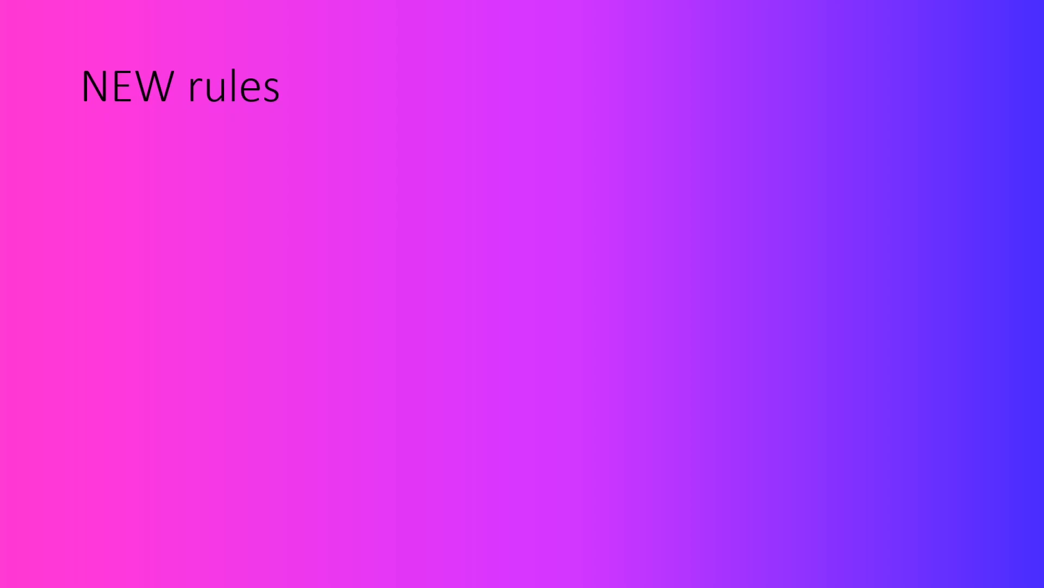
{"action": "type", "text": "New Ground Rules I must follow"}
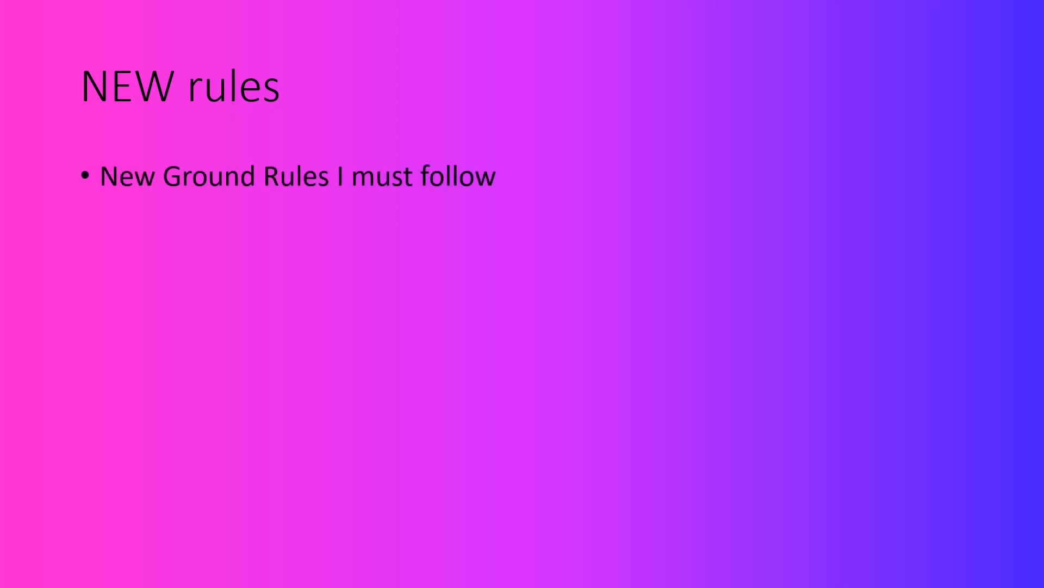